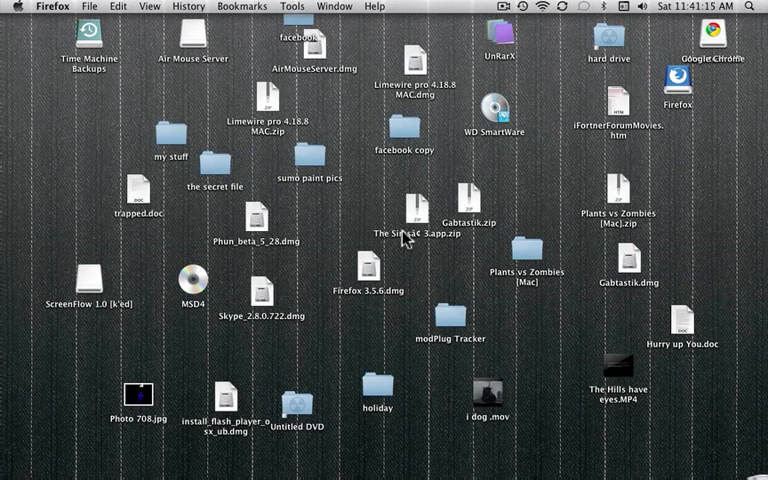
{"action": "mouse_move", "coordinate": [517, 321]}
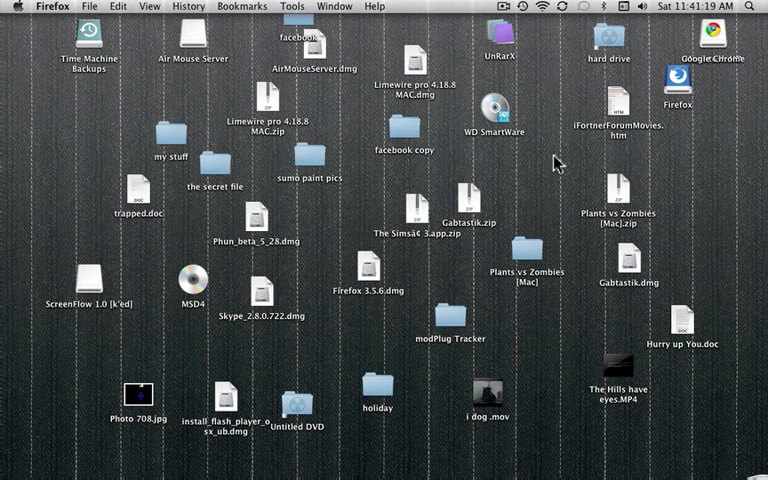
{"action": "mouse_move", "coordinate": [460, 60]}
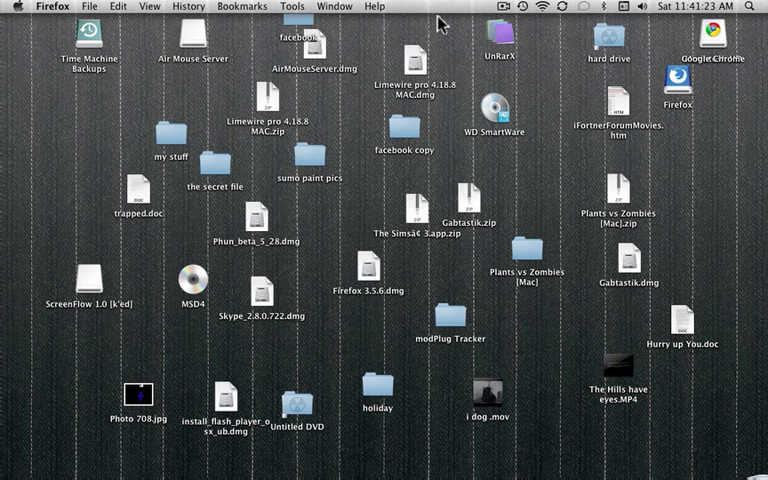
{"action": "mouse_move", "coordinate": [618, 148]}
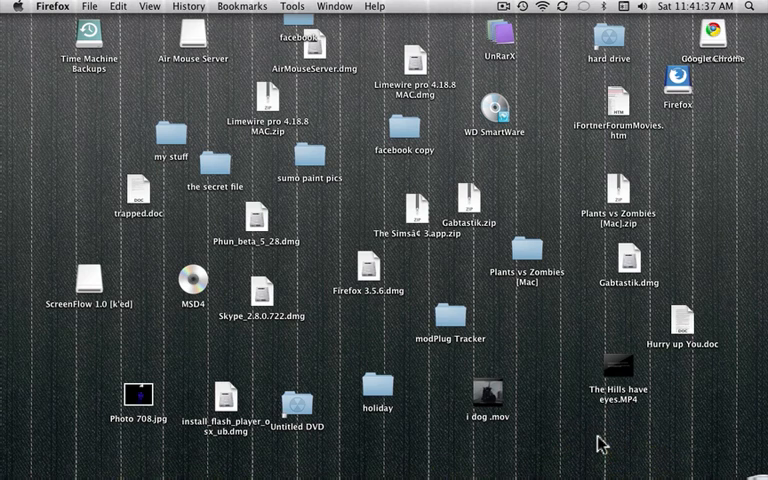
{"action": "mouse_move", "coordinate": [592, 455]}
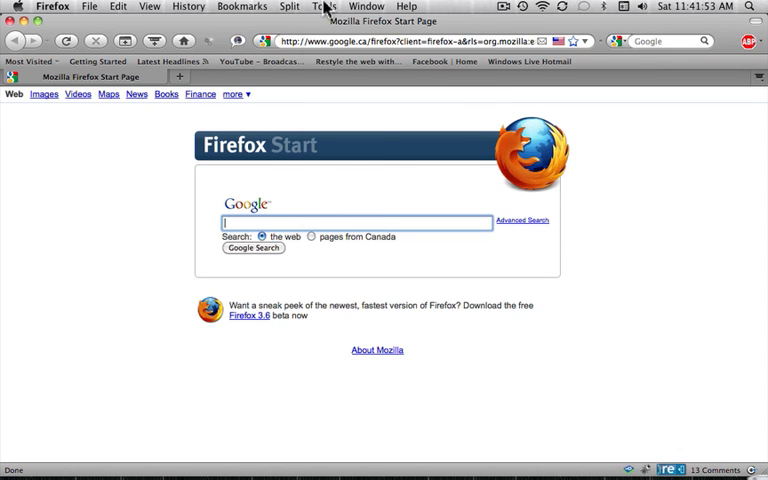
Open Tools > Add-ons to show the Get Add-ons recommendations
{"action": "left_click", "coordinate": [324, 6]}
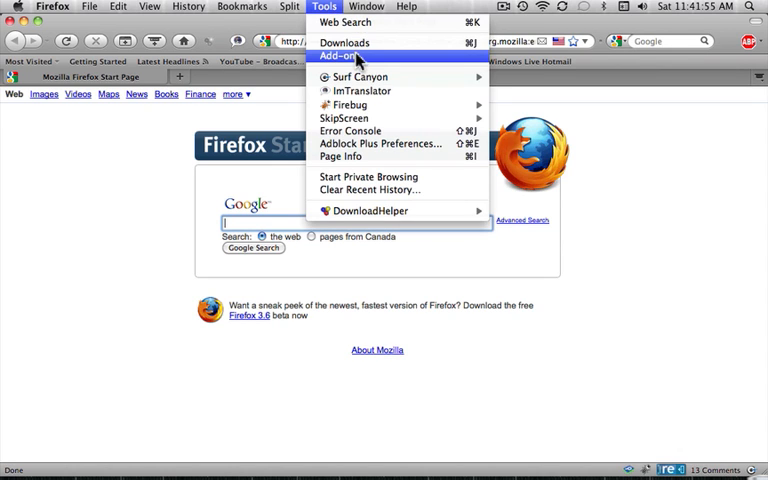
{"action": "left_click", "coordinate": [338, 55]}
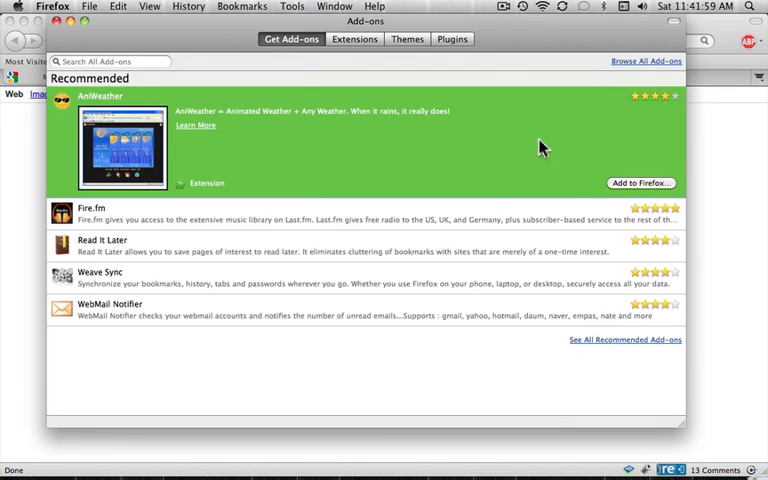
{"action": "mouse_move", "coordinate": [562, 207]}
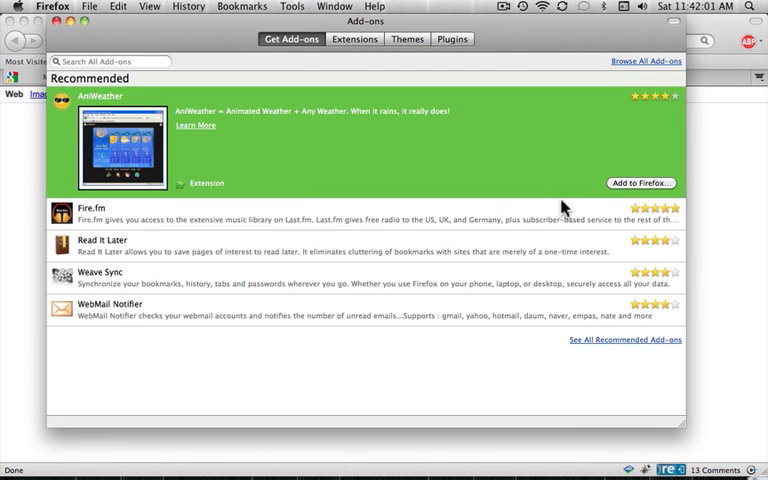
{"action": "mouse_move", "coordinate": [318, 157]}
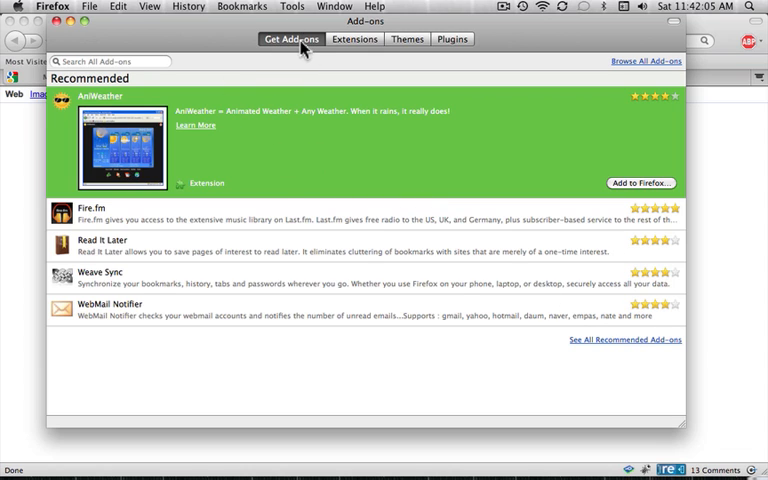
{"action": "mouse_move", "coordinate": [683, 315]}
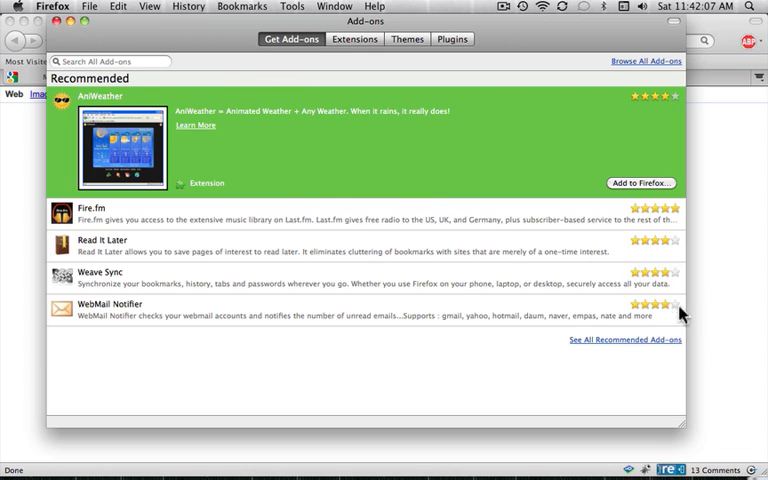
{"action": "mouse_move", "coordinate": [575, 350]}
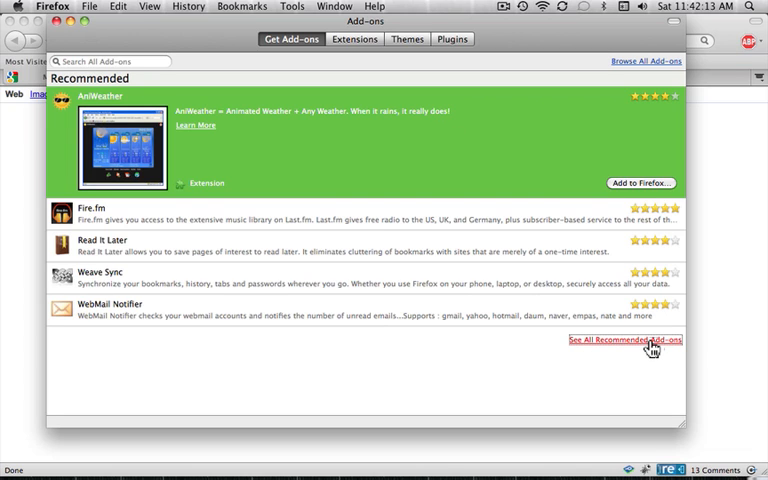
Open 'See All Recommended Add-ons' and browse the addons.mozilla.org recommended list
{"action": "left_click", "coordinate": [624, 339]}
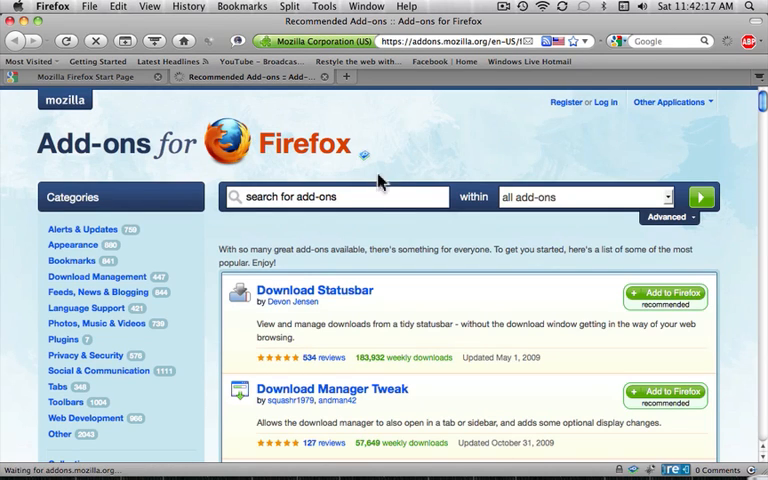
{"action": "scroll", "scroll_direction": "down", "scroll_amount": 3}
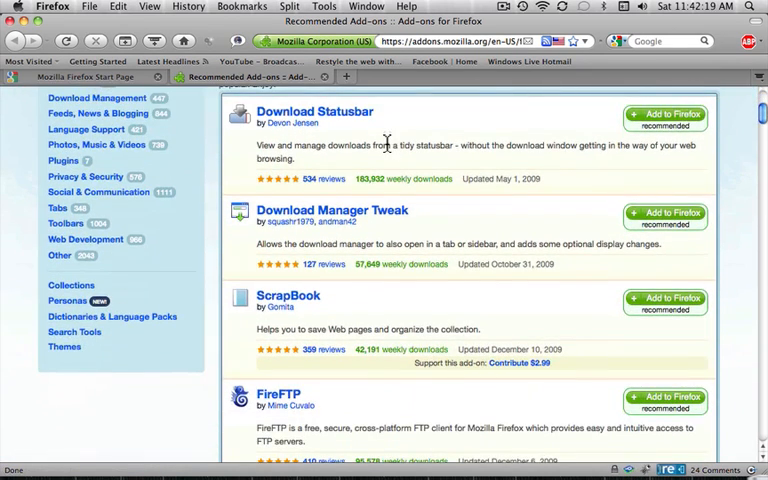
{"action": "scroll", "scroll_direction": "down", "scroll_amount": 3}
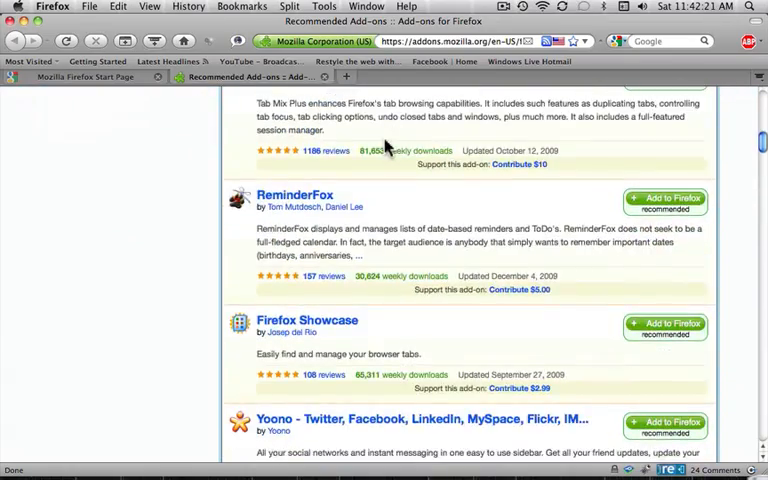
{"action": "scroll", "scroll_direction": "up", "scroll_amount": 3}
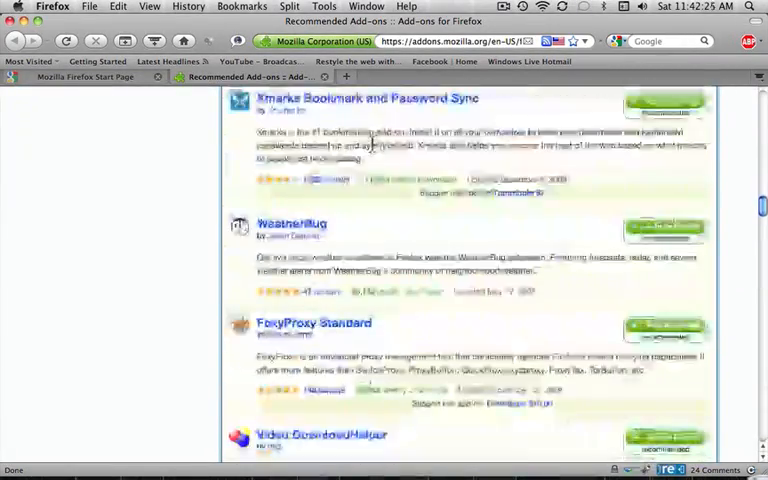
{"action": "scroll", "scroll_direction": "down", "scroll_amount": 3}
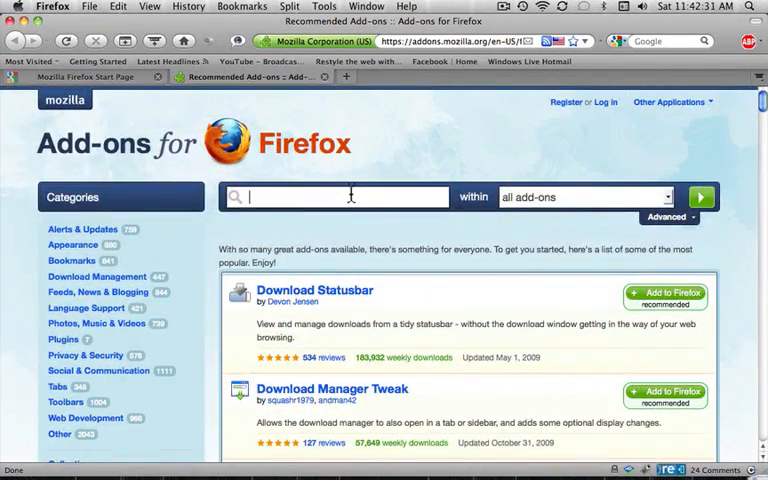
Search the add-ons site for 'stylish' and choose Add to Firefox on Stylish
{"action": "type", "text": "stylish"}
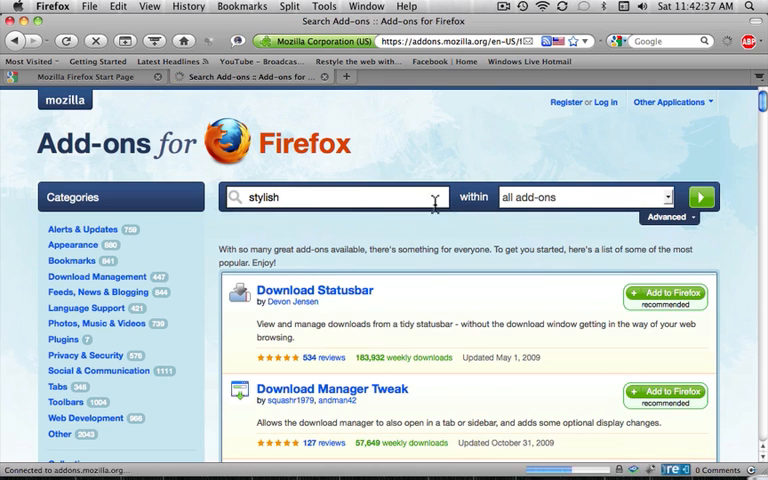
{"action": "left_click", "coordinate": [699, 197]}
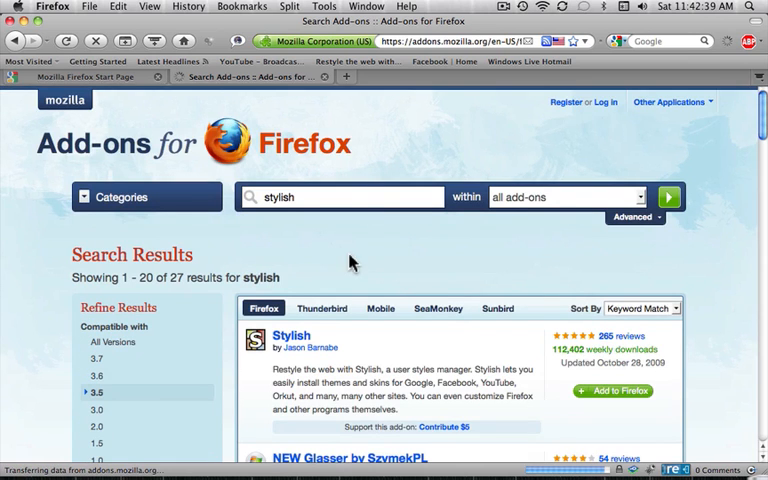
{"action": "scroll", "scroll_direction": "down", "scroll_amount": 3}
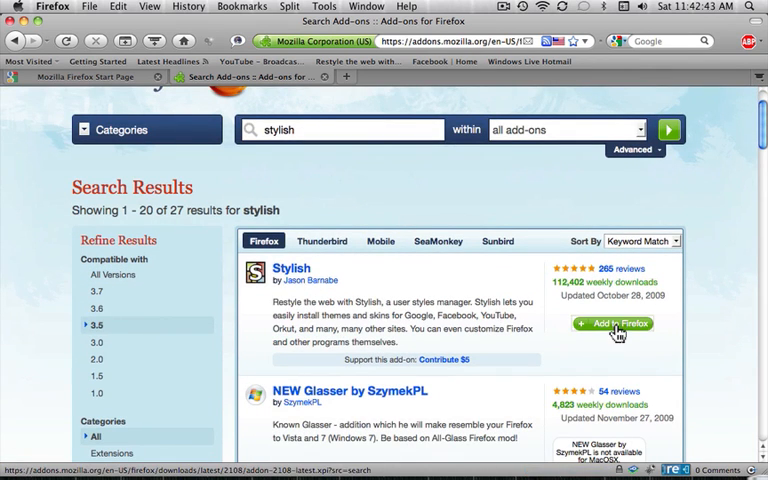
{"action": "left_click", "coordinate": [613, 323]}
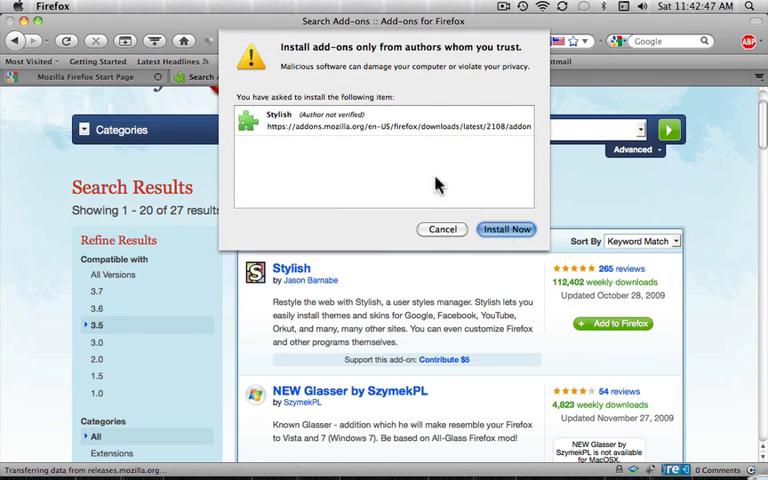
Confirm installing Stylish 1.0.7 and restart Firefox
{"action": "left_click", "coordinate": [506, 229]}
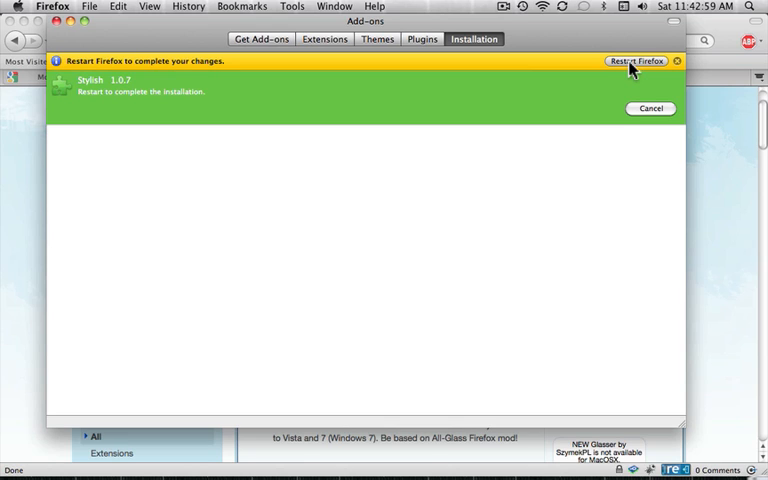
{"action": "left_click", "coordinate": [636, 60]}
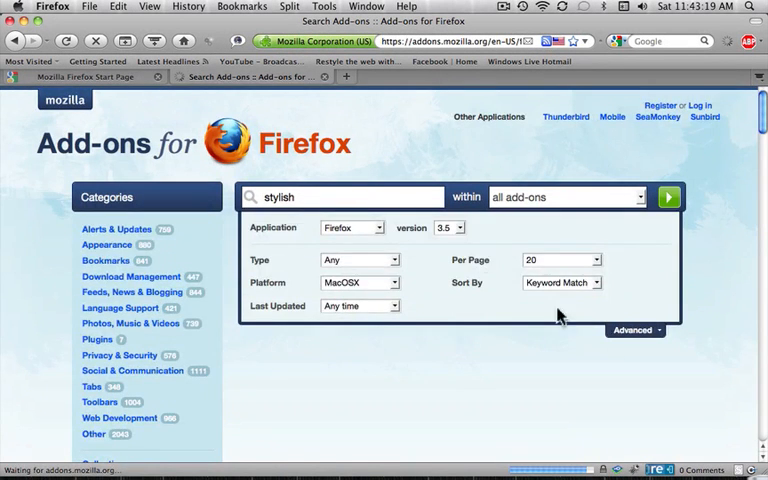
Wait for the 'stylish' search results to reload, then click into the address bar
{"action": "left_click", "coordinate": [668, 197]}
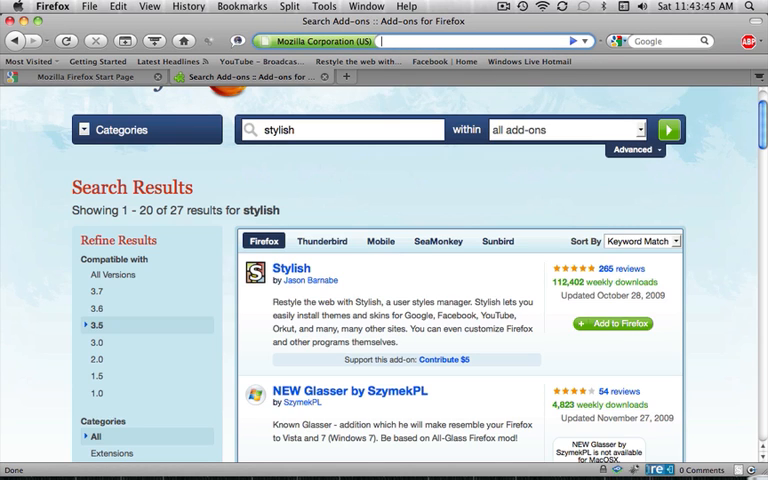
Go to userstyles.org via the address bar suggestion
{"action": "type", "text": "userstyles.org"}
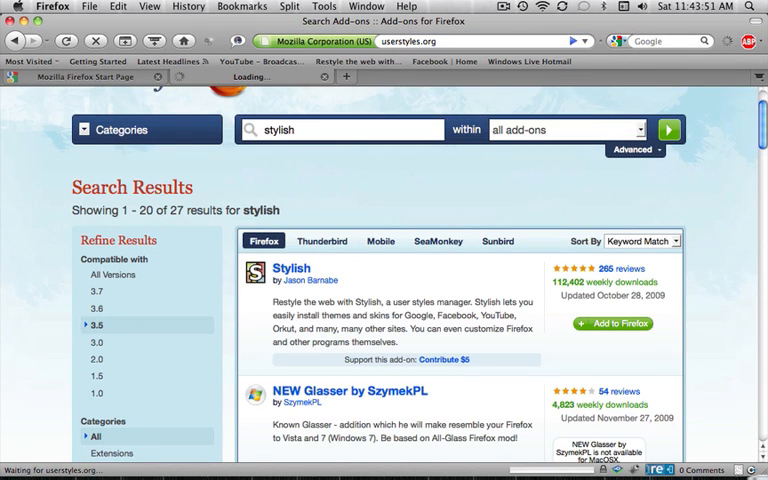
{"action": "left_click", "coordinate": [291, 268]}
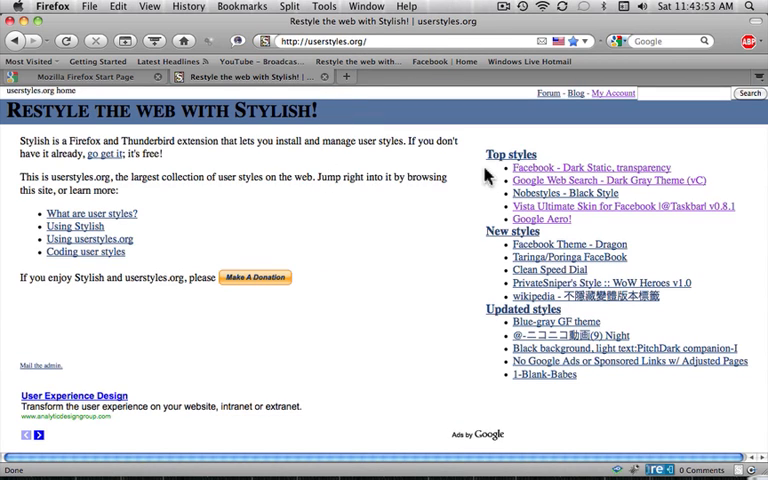
{"action": "mouse_move", "coordinate": [585, 118]}
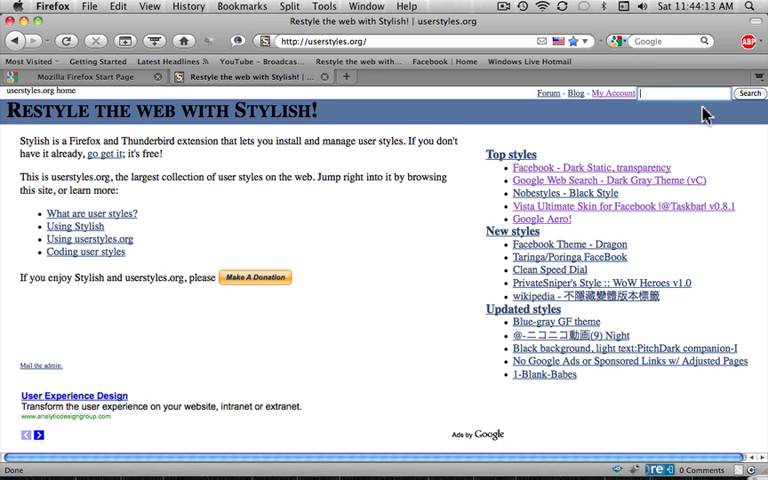
Search userstyles.org for 'facebook' styles
{"action": "type", "text": "facebook"}
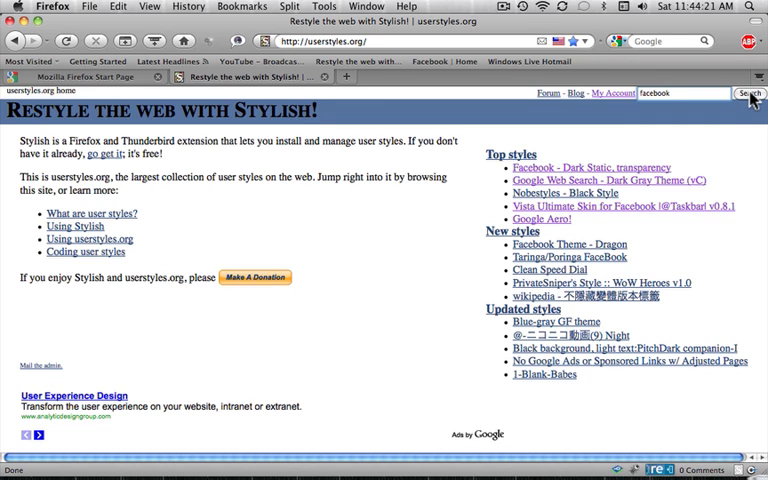
{"action": "left_click", "coordinate": [748, 93]}
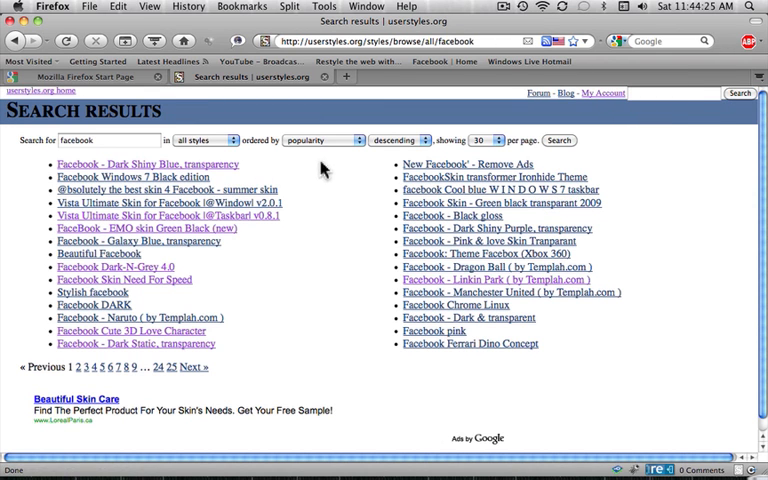
{"action": "mouse_move", "coordinate": [432, 331]}
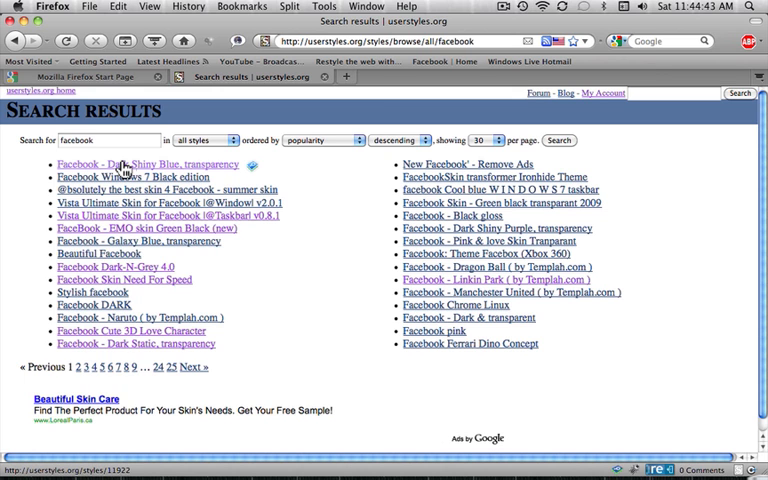
Open the 'Facebook - Dark Shiny Blue, transparency' style page and install it
{"action": "left_click", "coordinate": [137, 164]}
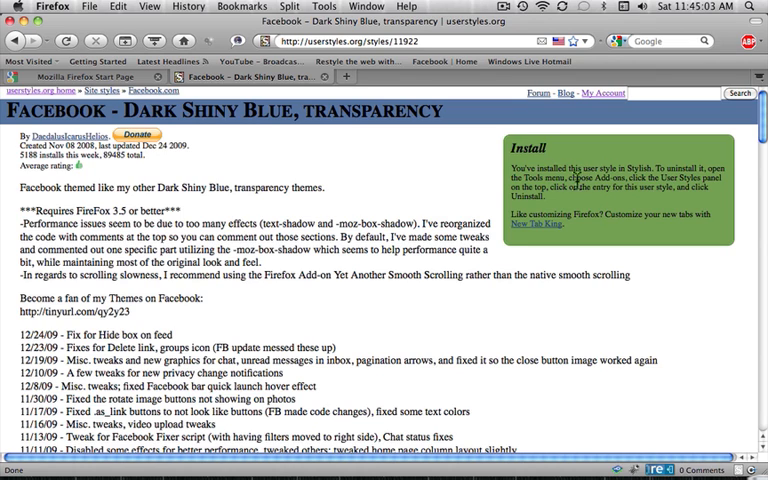
{"action": "mouse_move", "coordinate": [478, 153]}
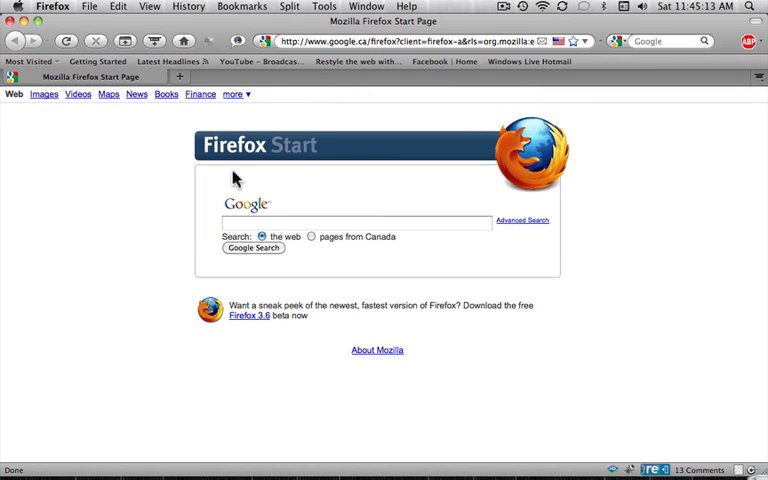
Search Google for 'facebook' from the Firefox Start page
{"action": "type", "text": "facebook"}
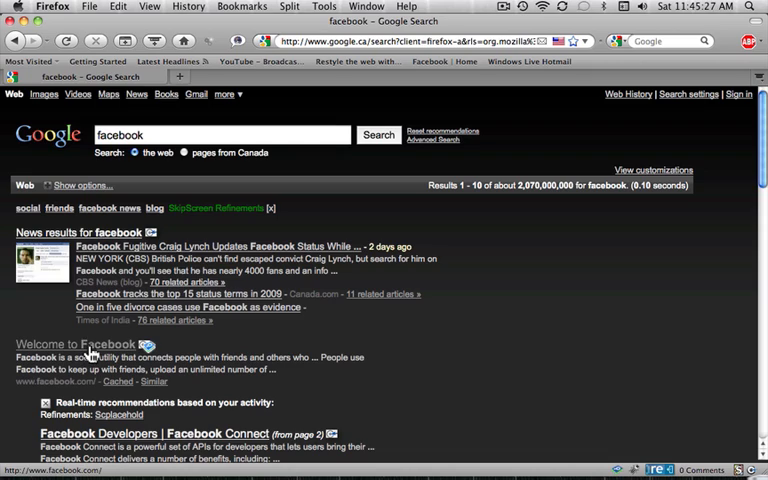
Open 'Welcome to Facebook' and scroll down through the dark-themed News Feed
{"action": "left_click", "coordinate": [75, 344]}
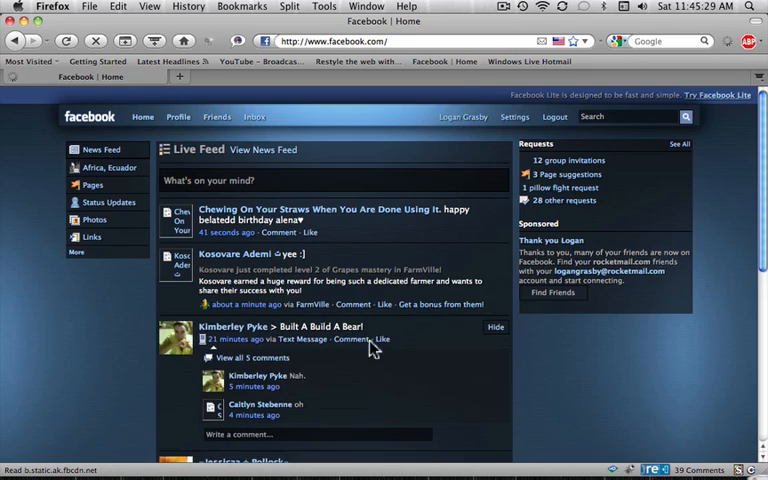
{"action": "scroll", "scroll_direction": "down", "scroll_amount": 3}
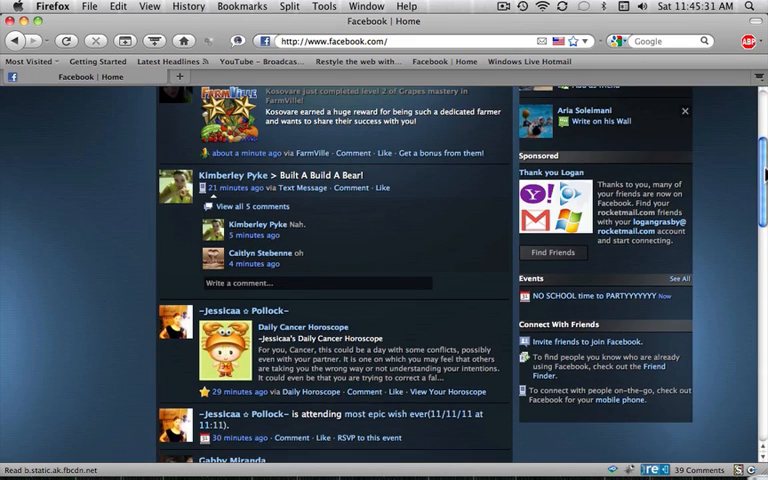
{"action": "scroll", "scroll_direction": "down", "scroll_amount": 3}
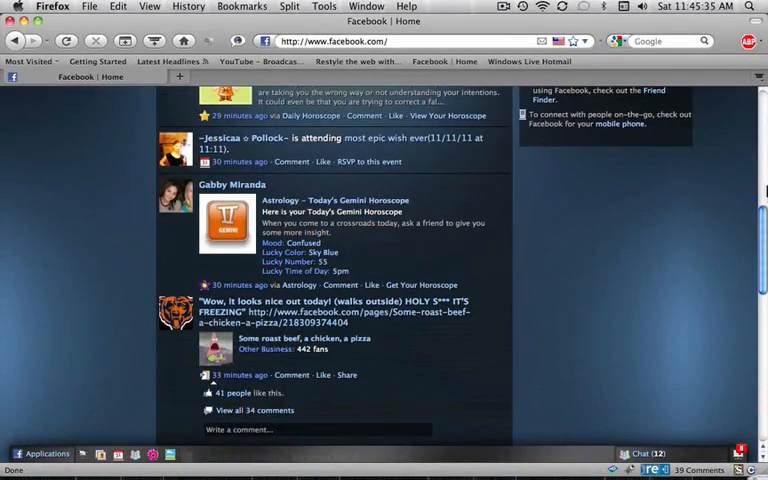
{"action": "scroll", "scroll_direction": "down", "scroll_amount": 3}
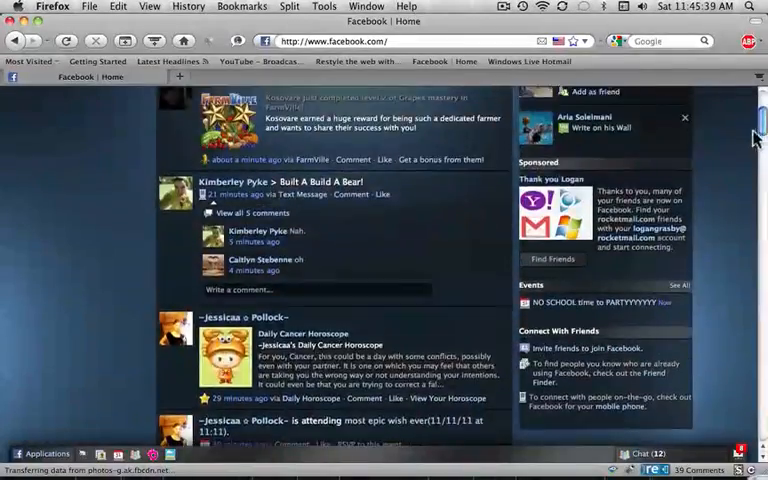
{"action": "scroll", "scroll_direction": "down", "scroll_amount": 3}
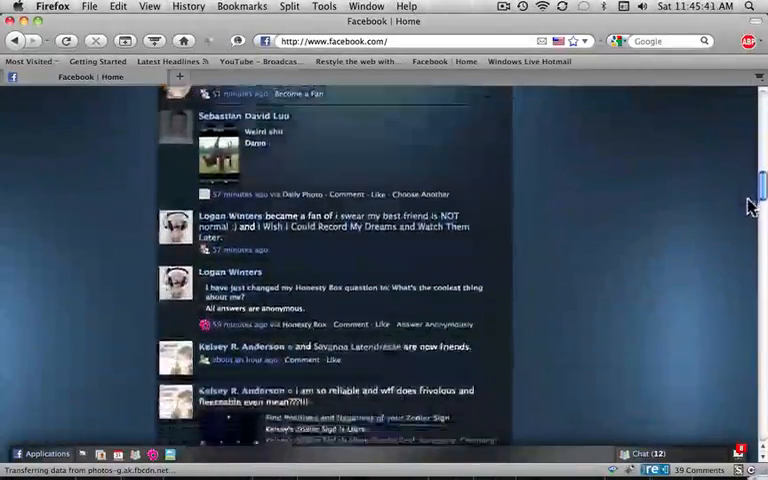
{"action": "scroll", "scroll_direction": "down", "scroll_amount": 3}
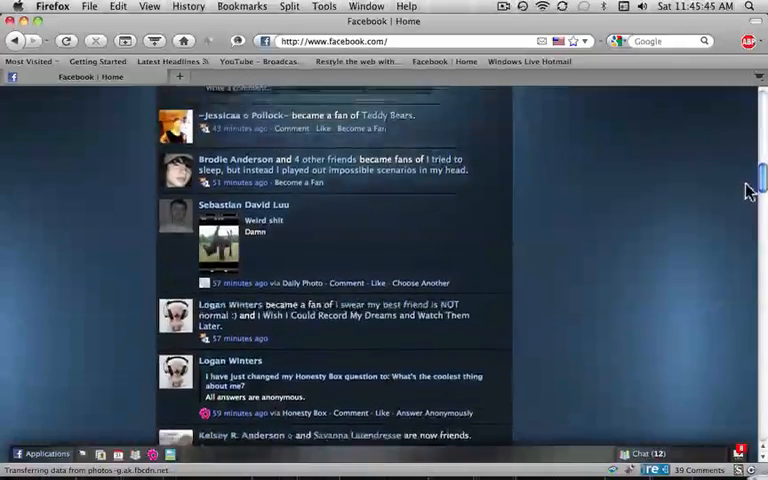
{"action": "scroll", "scroll_direction": "down", "scroll_amount": 3}
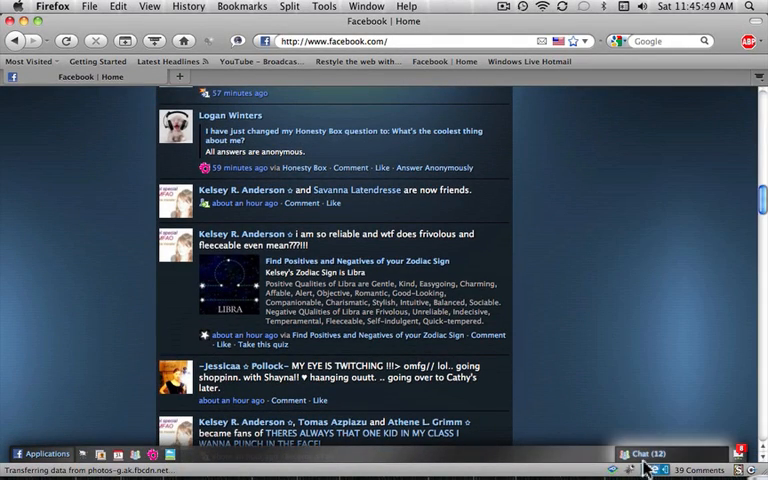
Open the online friends list, start a translucent chat with a friend, then close it
{"action": "left_click", "coordinate": [650, 453]}
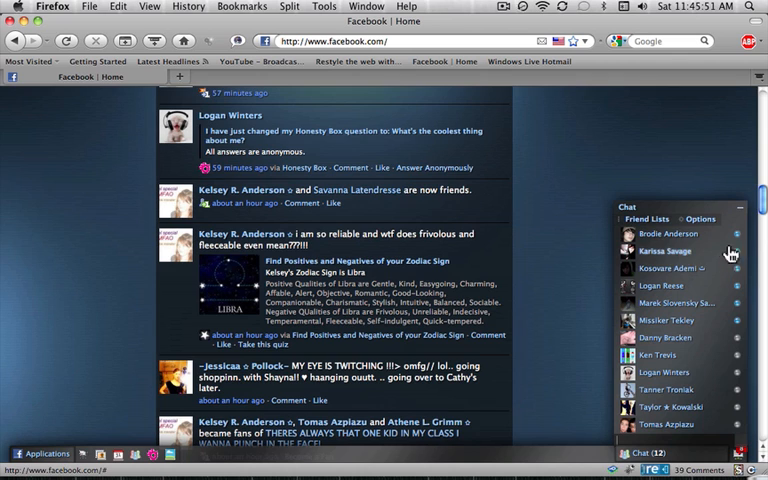
{"action": "mouse_move", "coordinate": [752, 360]}
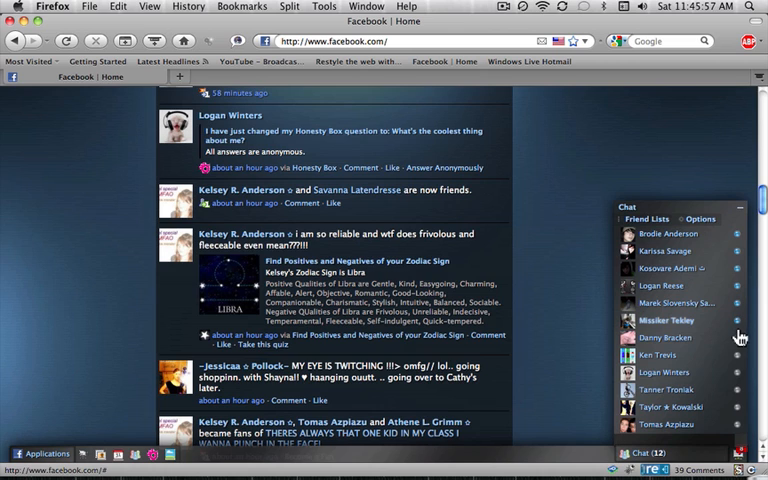
{"action": "mouse_move", "coordinate": [741, 320]}
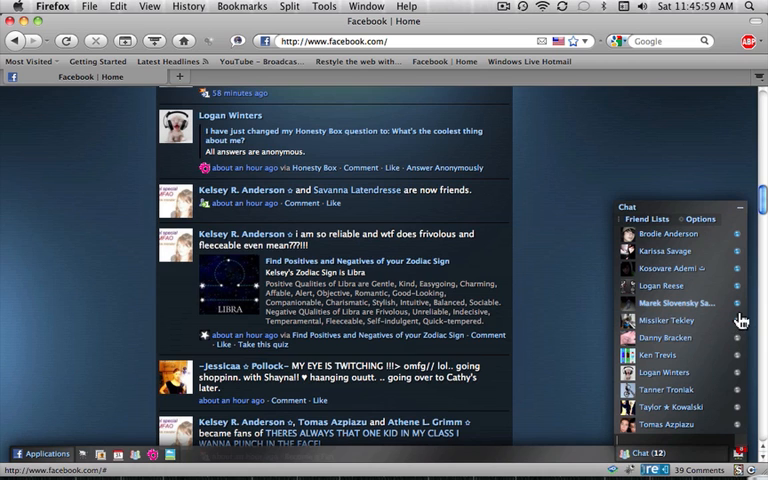
{"action": "mouse_move", "coordinate": [707, 302]}
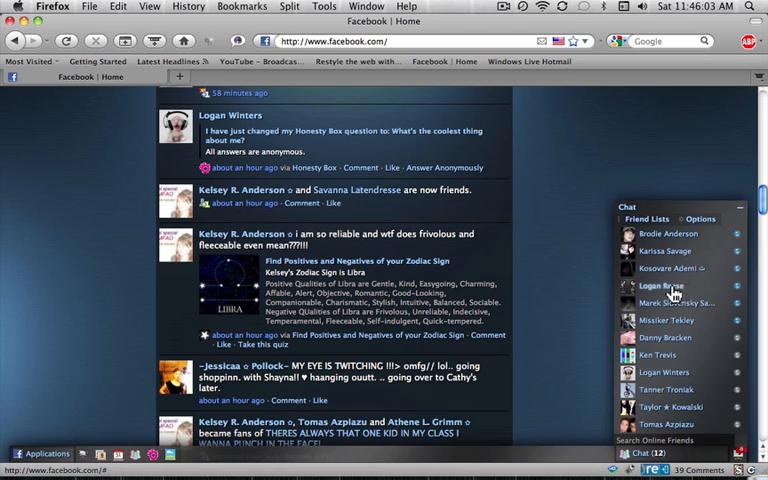
{"action": "left_click", "coordinate": [662, 285]}
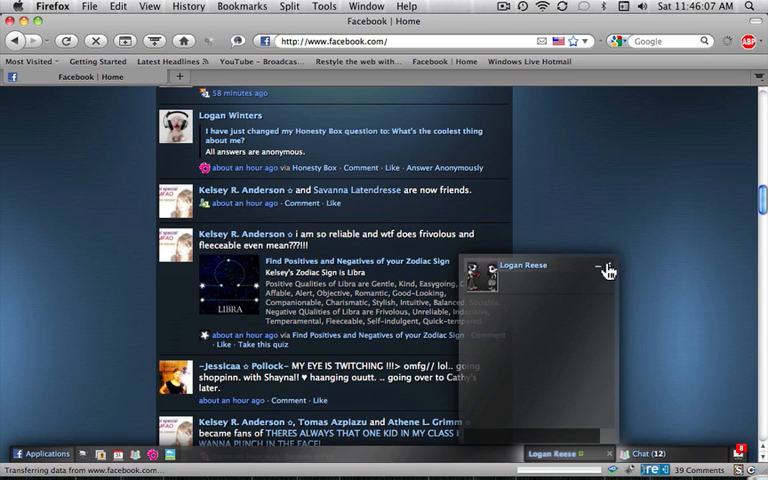
{"action": "left_click", "coordinate": [608, 271]}
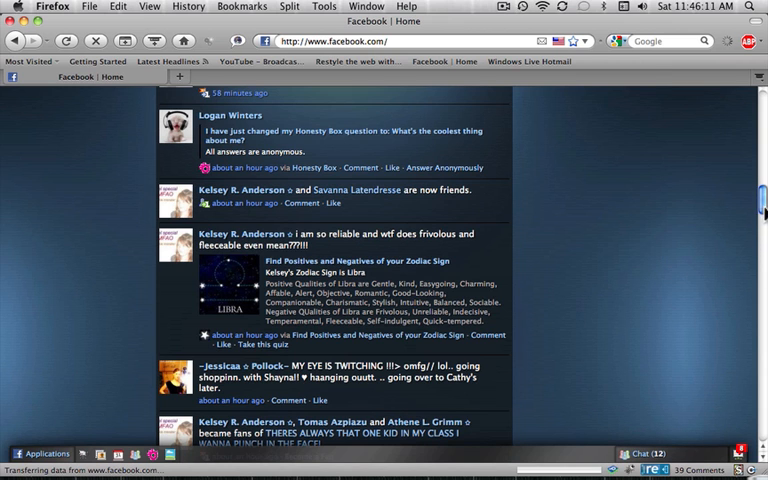
Go back through earlier pages to the Start Page with the 'facebook' search
{"action": "left_click", "coordinate": [14, 41]}
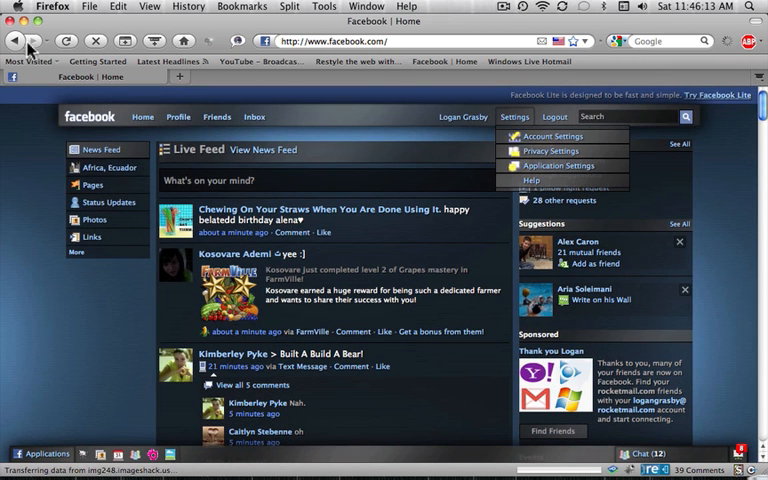
{"action": "left_click", "coordinate": [13, 41]}
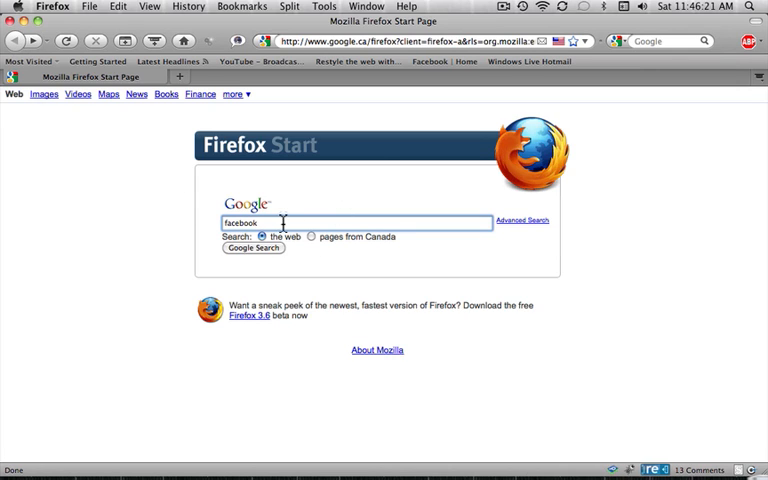
{"action": "mouse_move", "coordinate": [289, 265]}
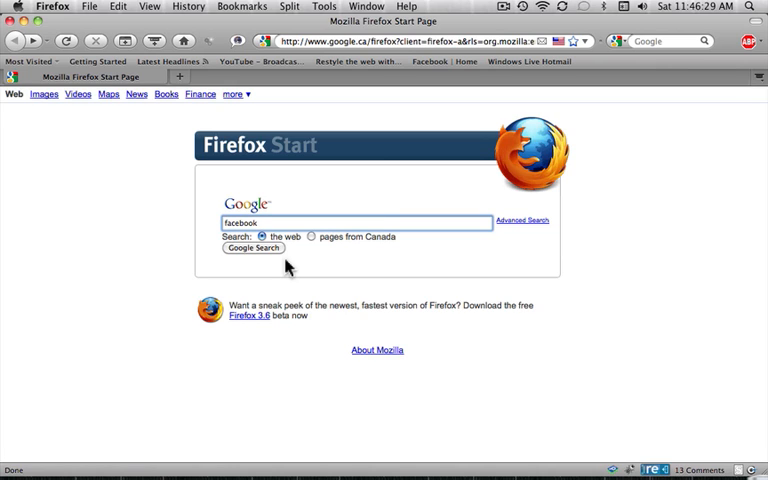
{"action": "mouse_move", "coordinate": [378, 190]}
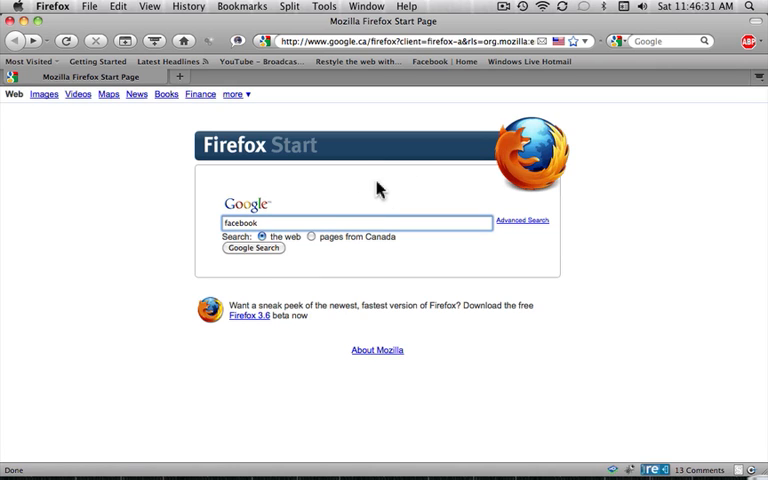
{"action": "mouse_move", "coordinate": [595, 147]}
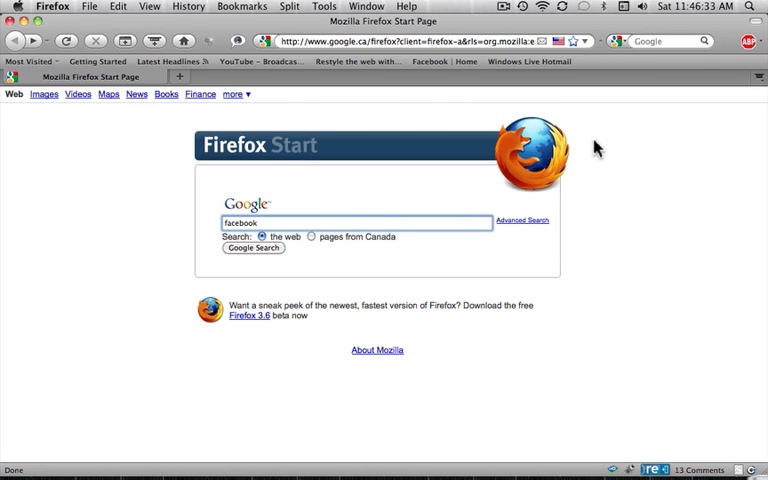
{"action": "mouse_move", "coordinate": [644, 390]}
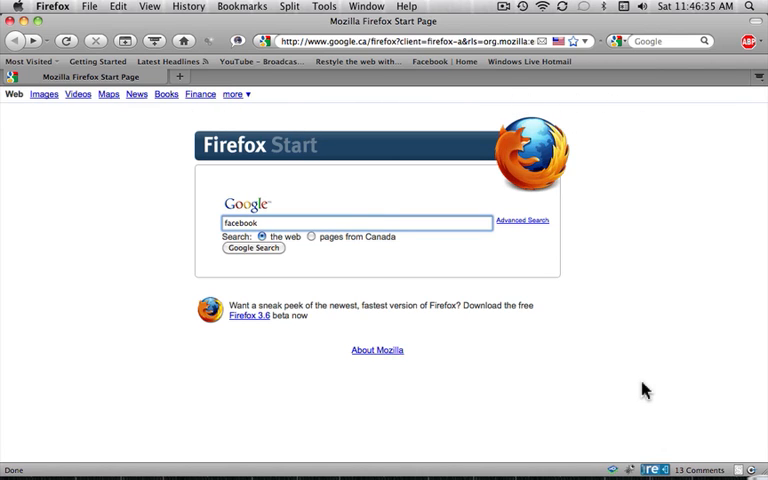
{"action": "mouse_move", "coordinate": [620, 397]}
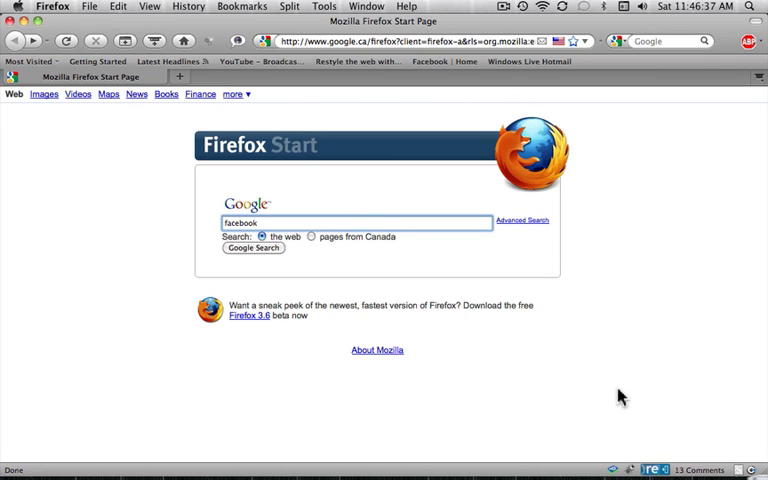
{"action": "mouse_move", "coordinate": [483, 341]}
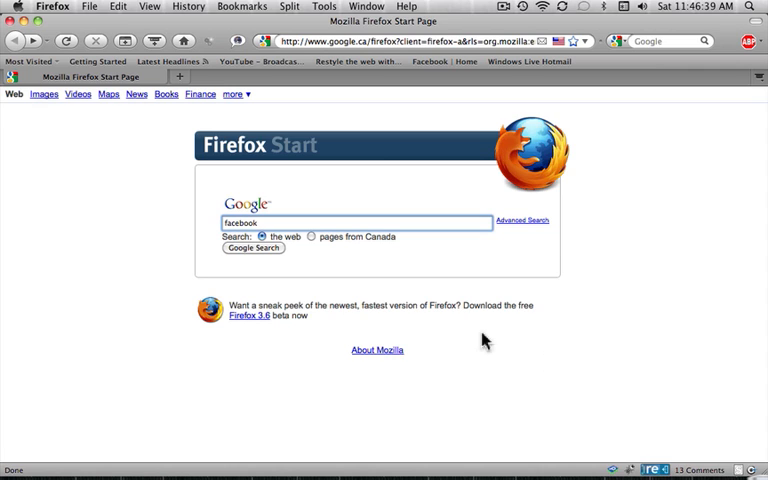
{"action": "mouse_move", "coordinate": [183, 282]}
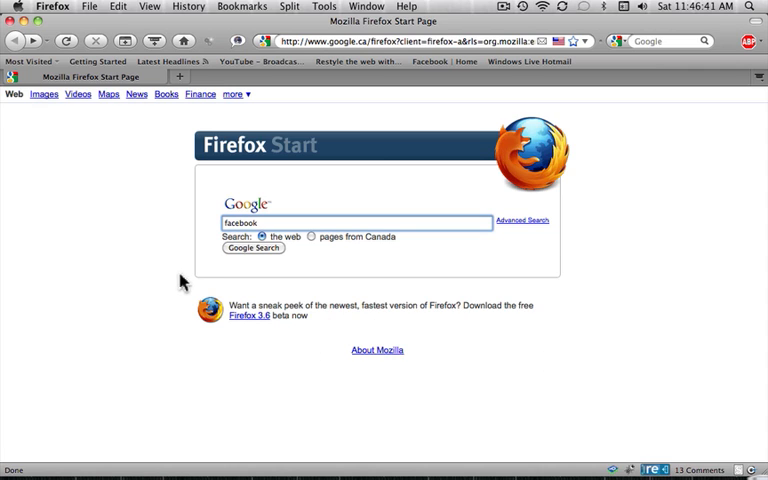
{"action": "mouse_move", "coordinate": [580, 100]}
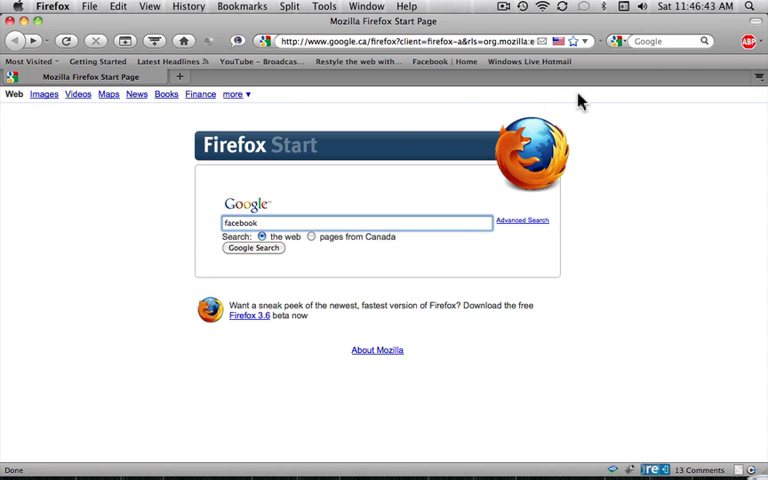
{"action": "mouse_move", "coordinate": [565, 150]}
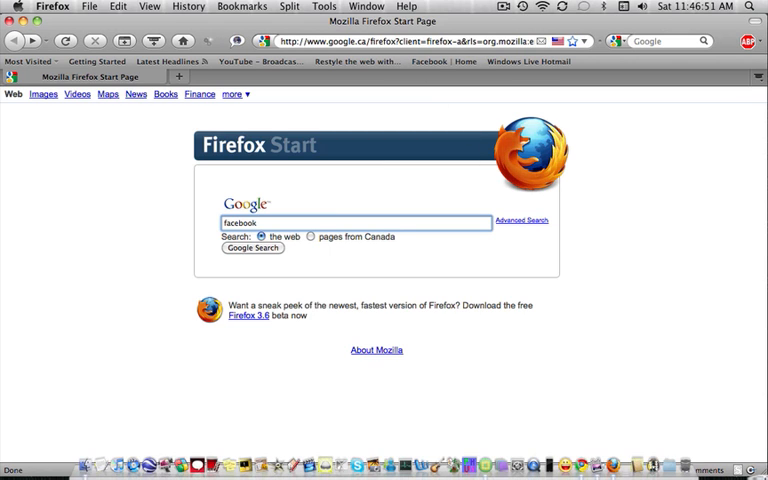
{"action": "mouse_move", "coordinate": [425, 137]}
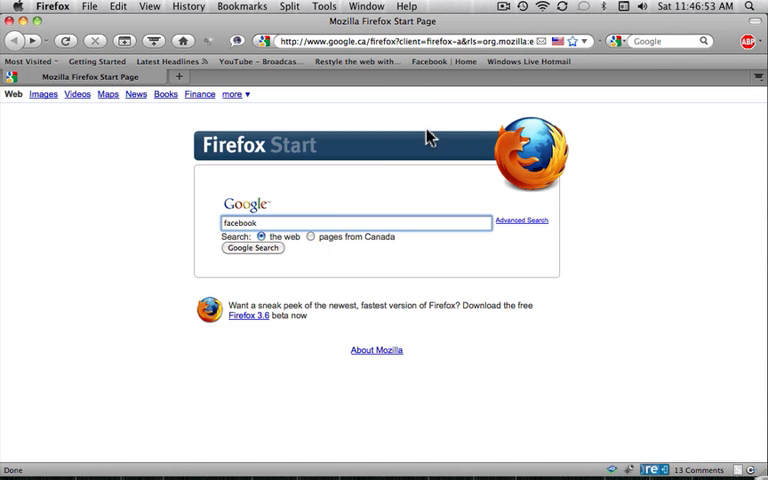
{"action": "mouse_move", "coordinate": [613, 110]}
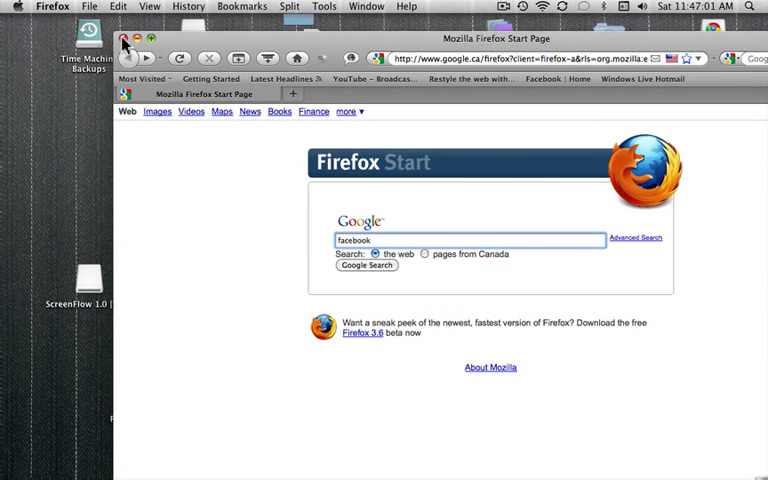
Close the Firefox window, leaving the Finder desktop visible
{"action": "left_click", "coordinate": [134, 38]}
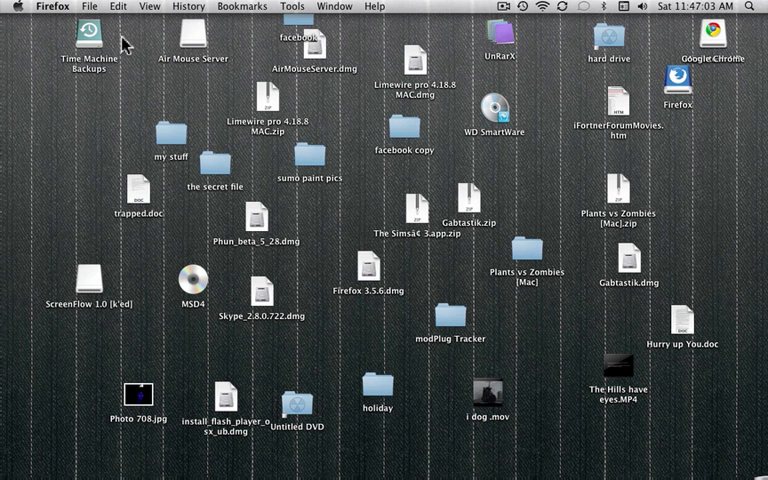